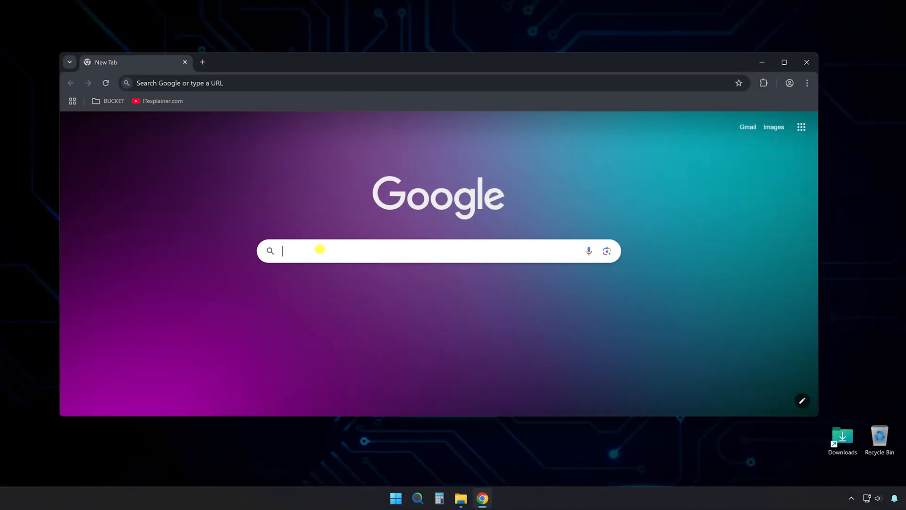
- Go to localwp.com, open the free download form, and enter the name 'IT Explaine'
text(localwp.com)
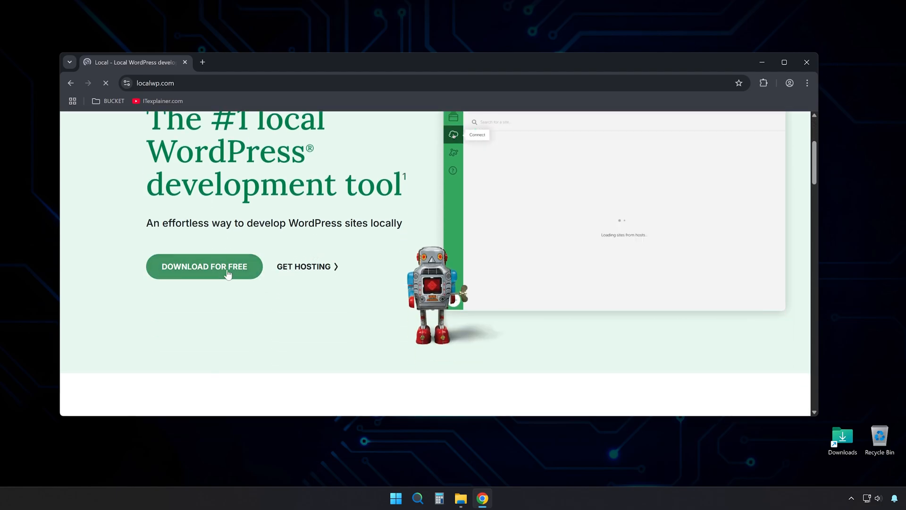
click(204, 266)
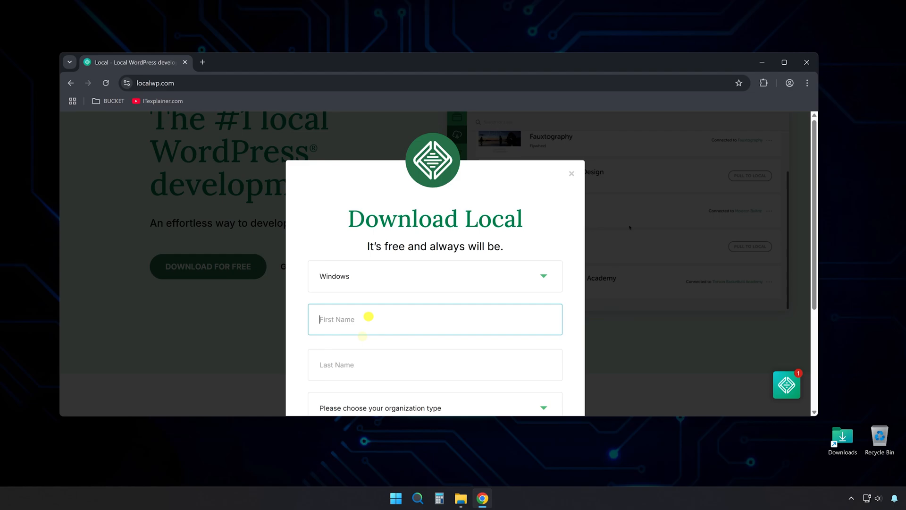
text(IT)
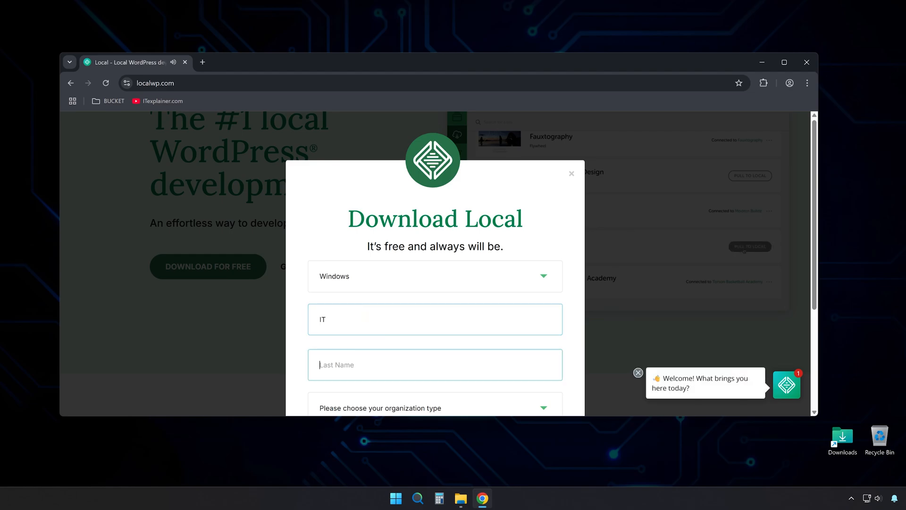
text(Explaine)
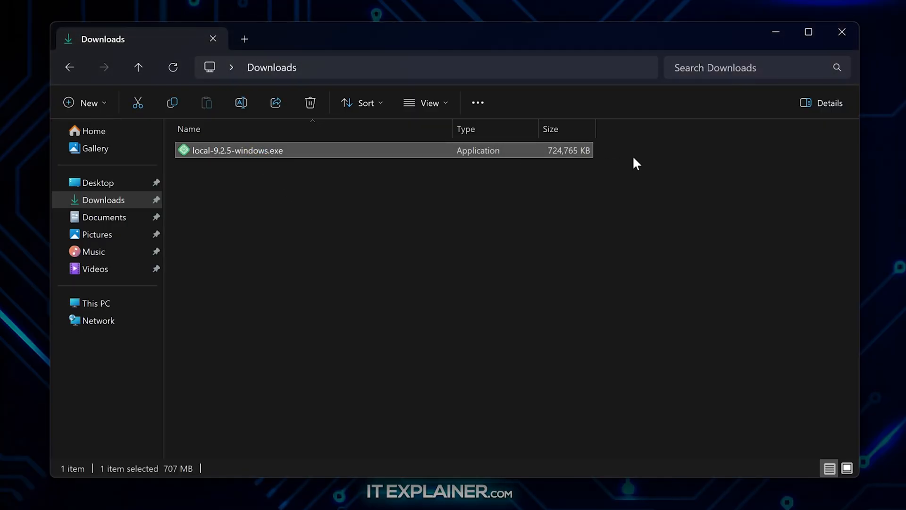
- Run local-9.2.5-windows.exe from the Downloads folder
double_click(236, 150)
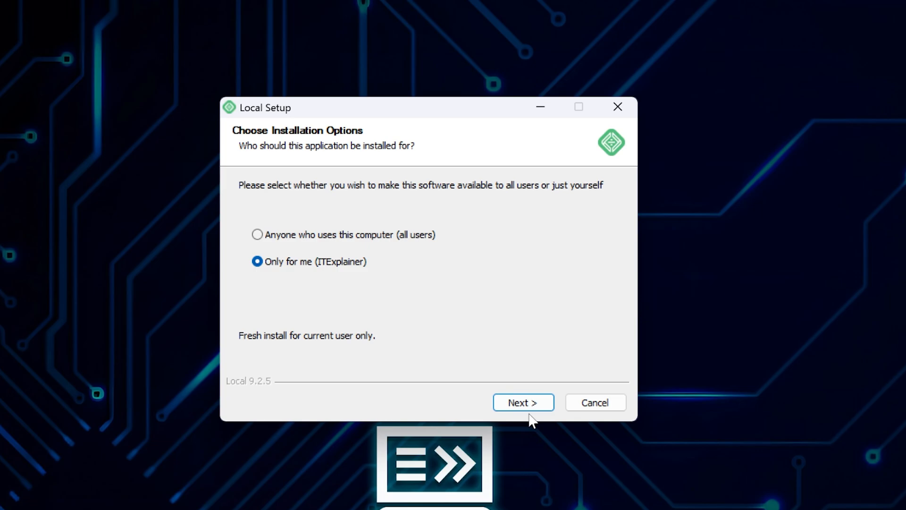
- Install Local 9.2.5 for the current user in the default folder, then launch it
click(522, 402)
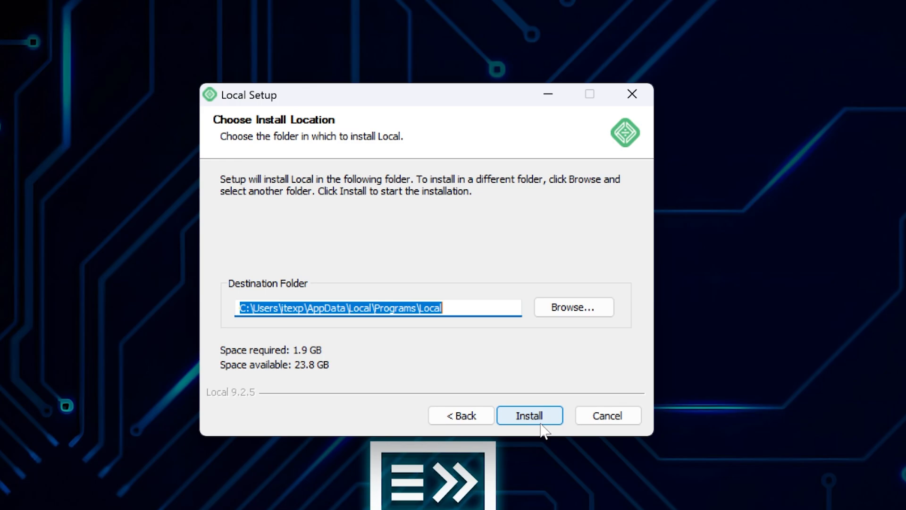
click(528, 415)
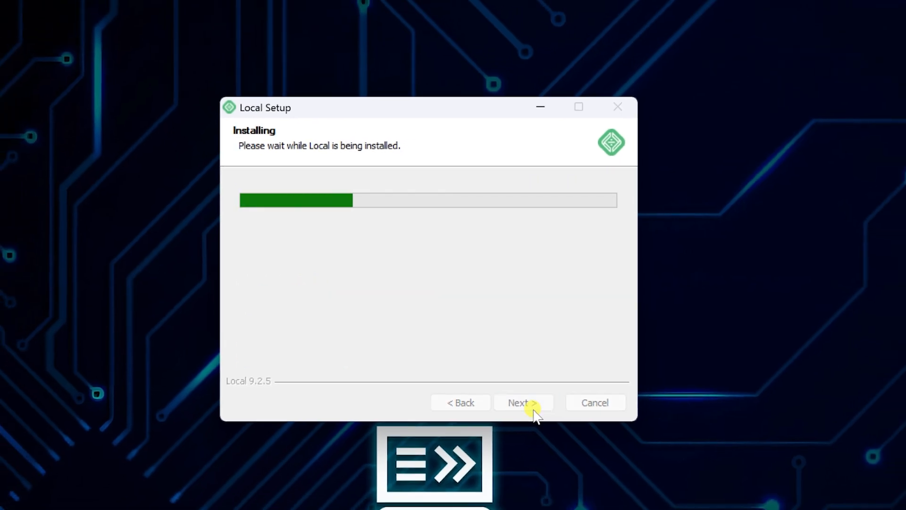
mouse_move(535, 413)
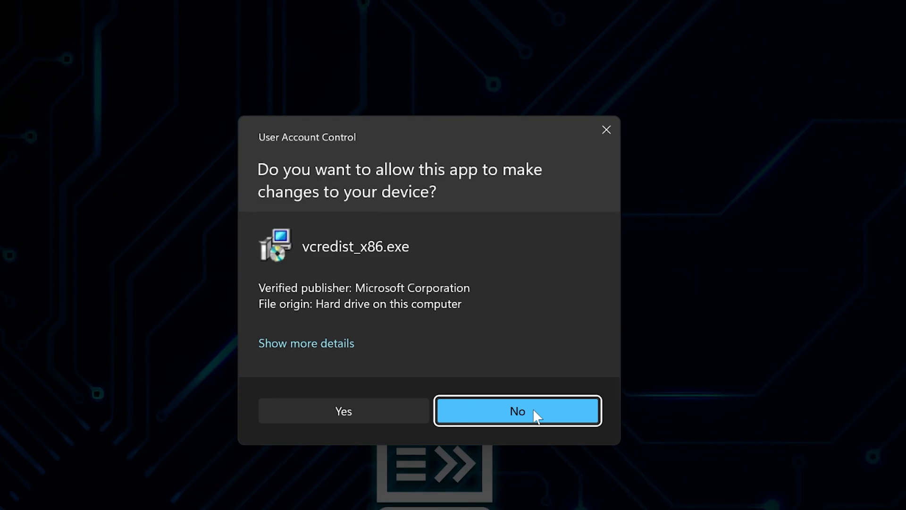
click(343, 411)
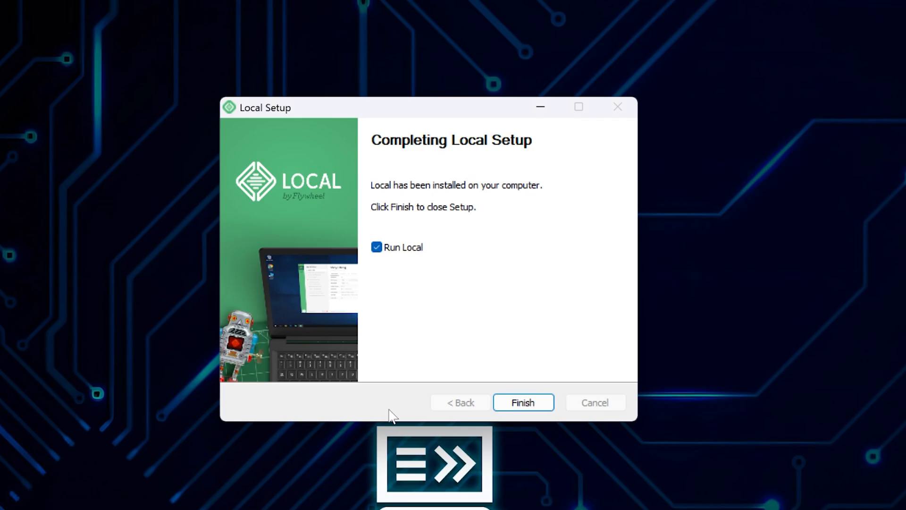
mouse_move(408, 410)
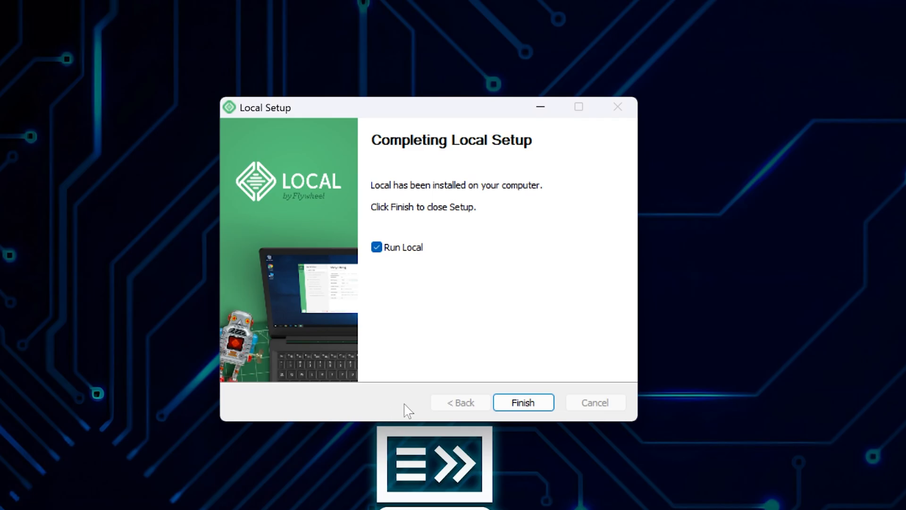
click(522, 402)
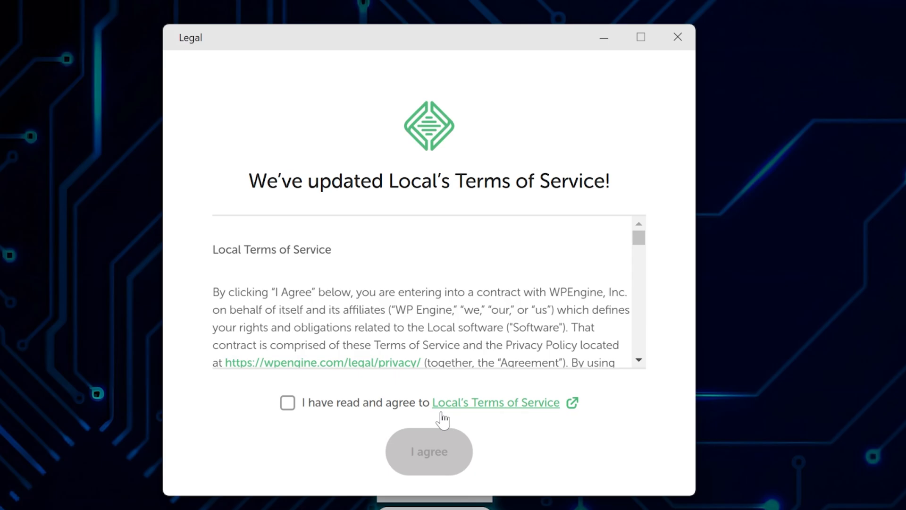
- Agree to the Terms of Service, skip the sign-up welcome, and decline usage reporting
click(287, 402)
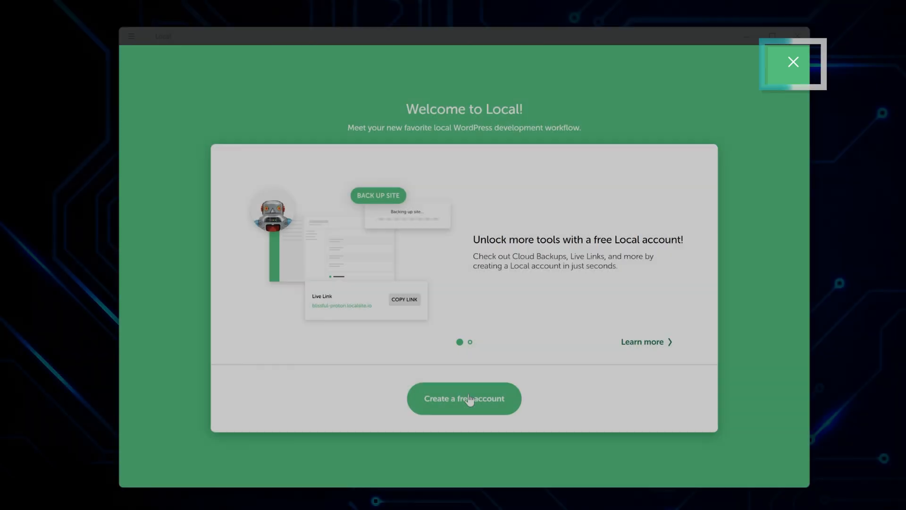
click(463, 398)
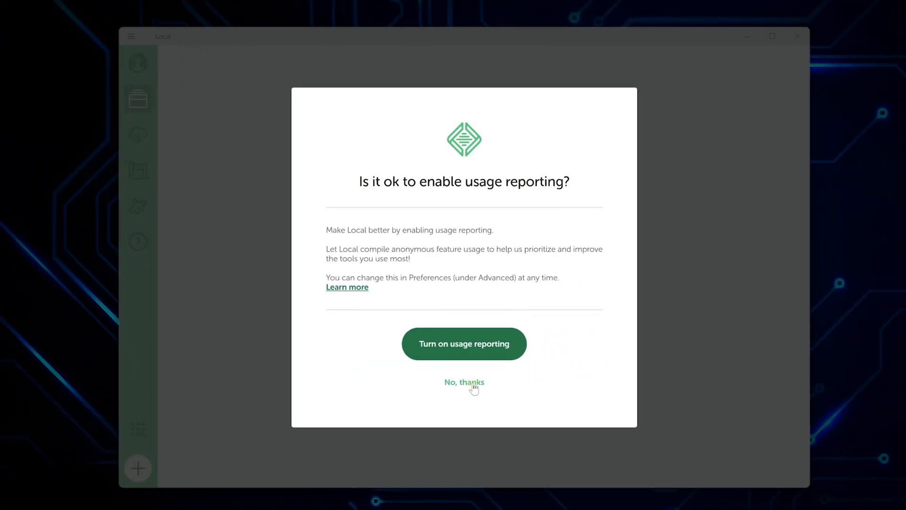
click(463, 381)
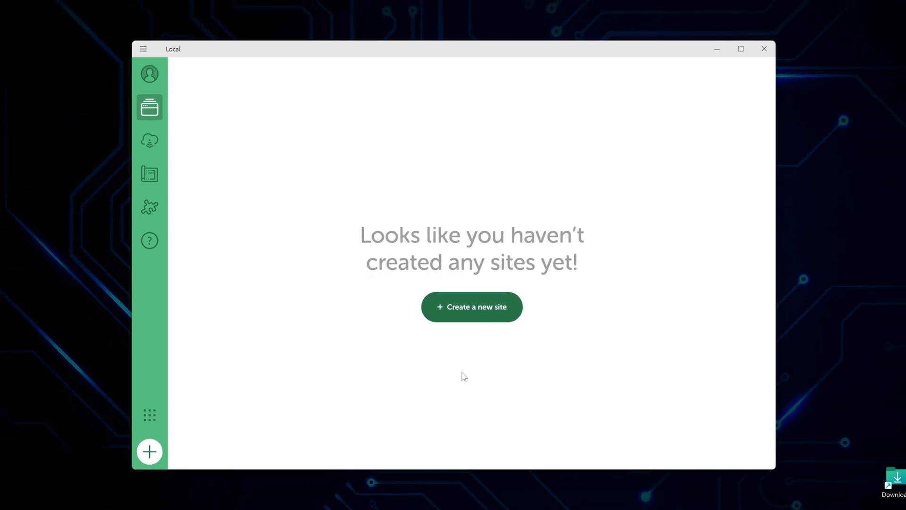
- Create a new WordPress site named 'My Test Site' using the Preferred environment
click(471, 307)
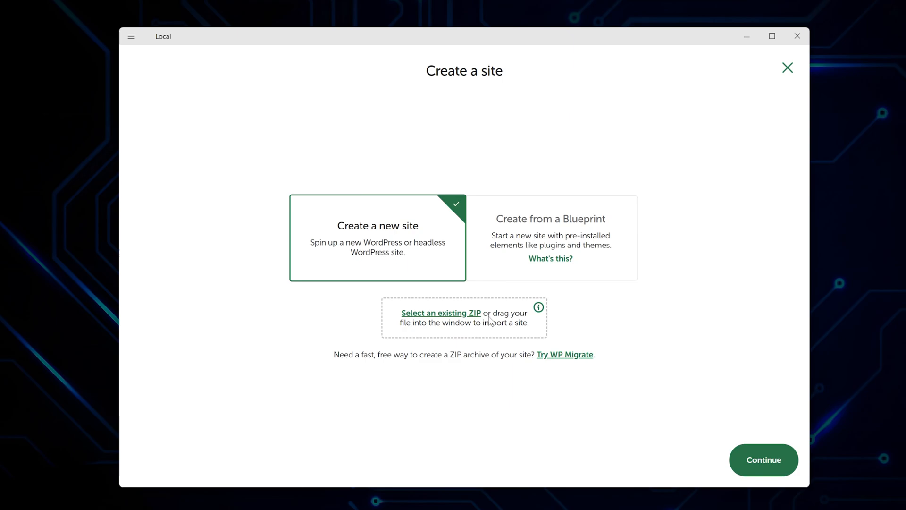
mouse_move(677, 446)
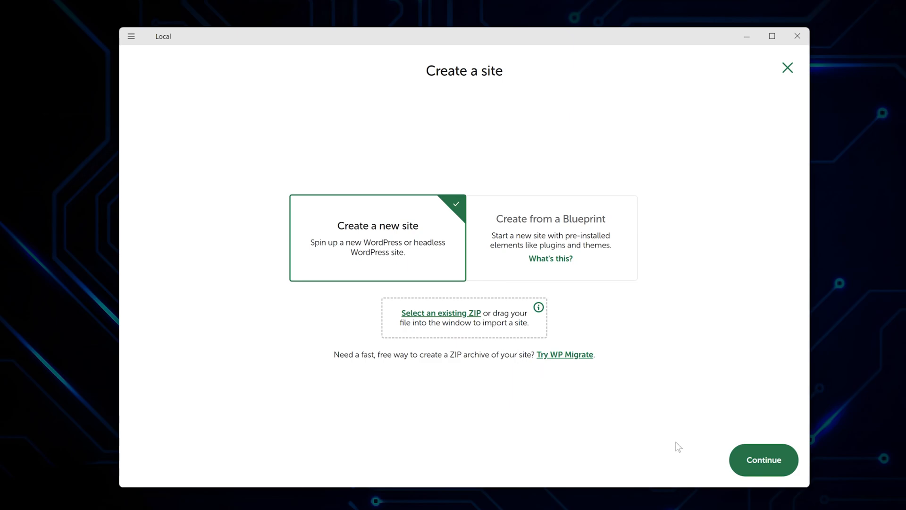
click(763, 460)
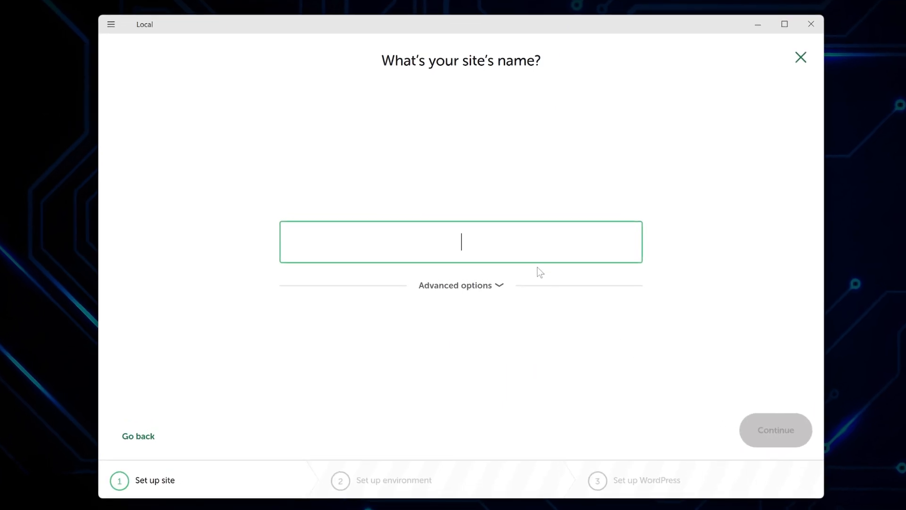
text(My Te)
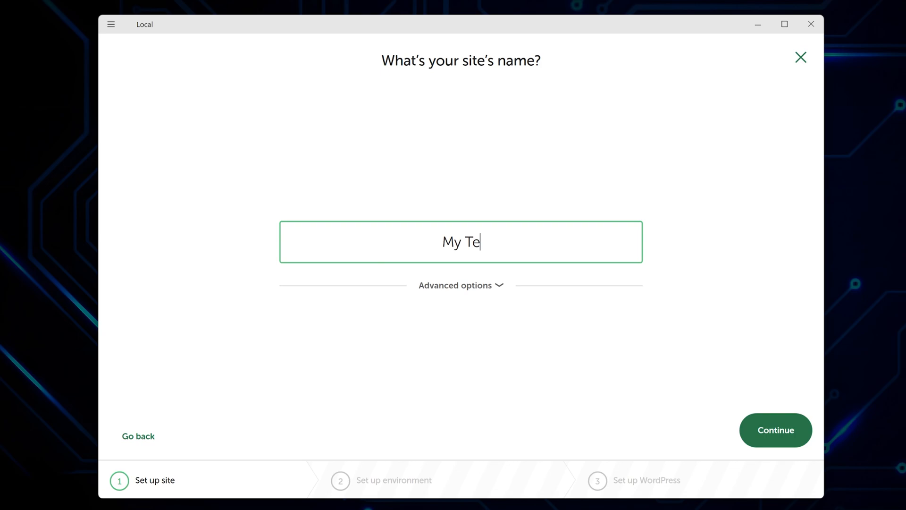
text(st Site)
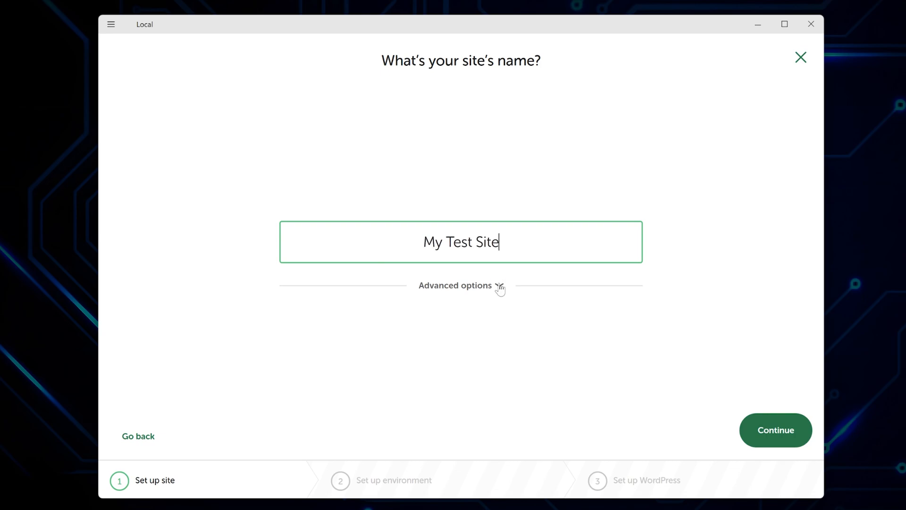
click(460, 285)
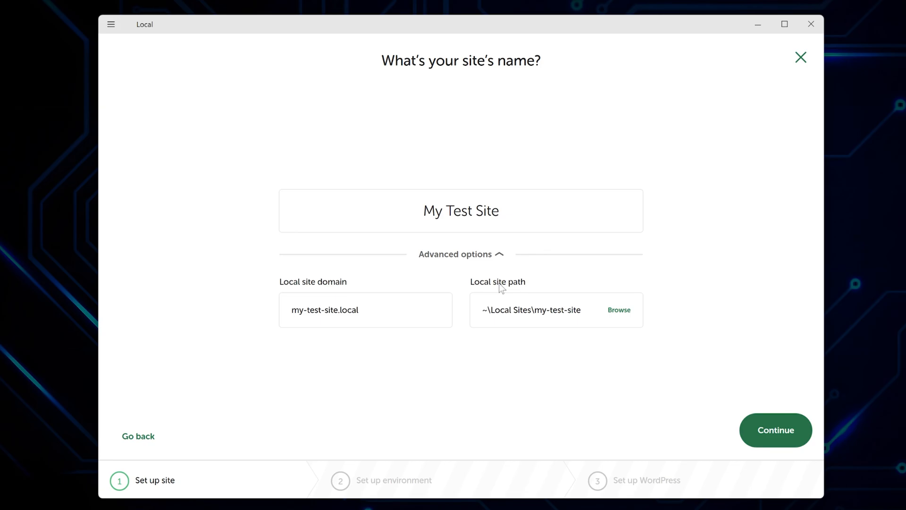
click(775, 430)
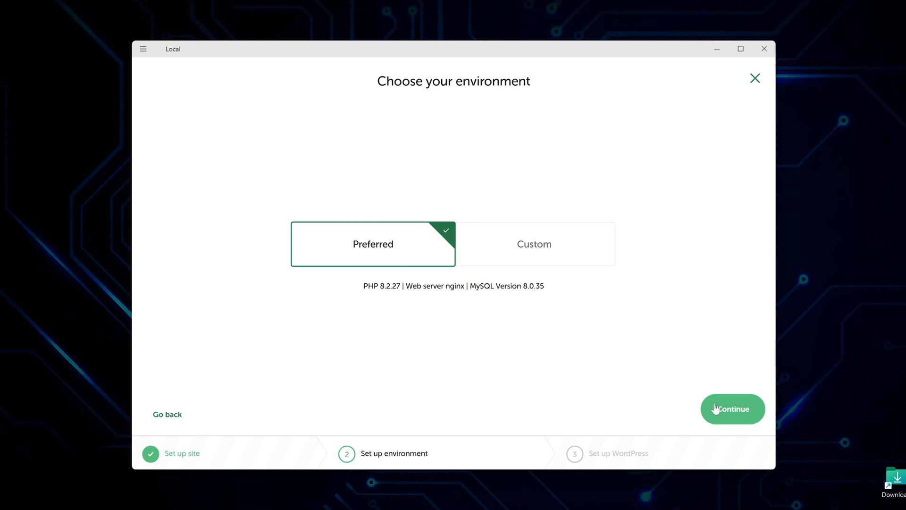
click(731, 408)
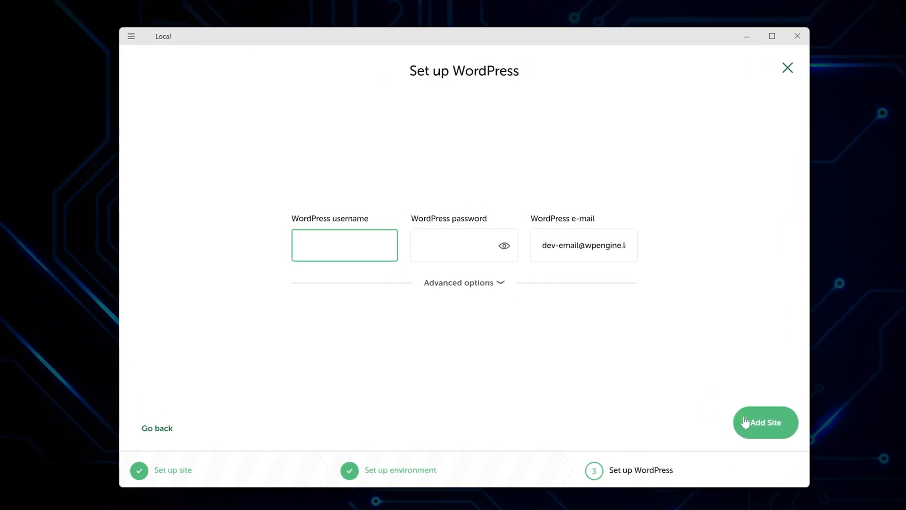
- Enter WordPress username 'admin', keep English and Multisite No, and add the site
text(admin)
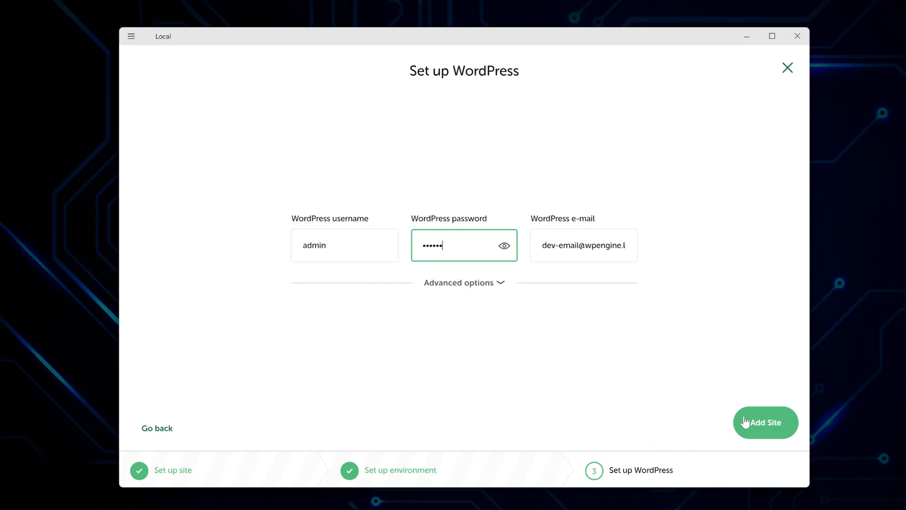
click(464, 282)
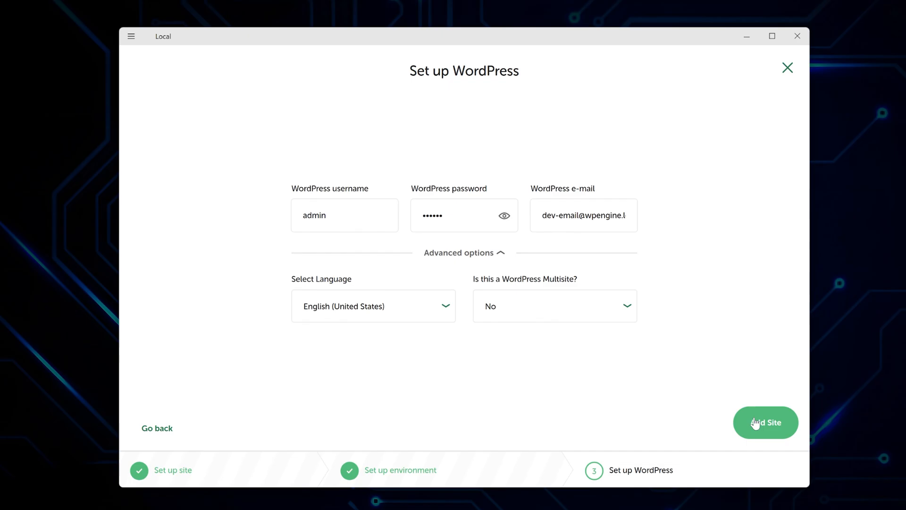
click(765, 422)
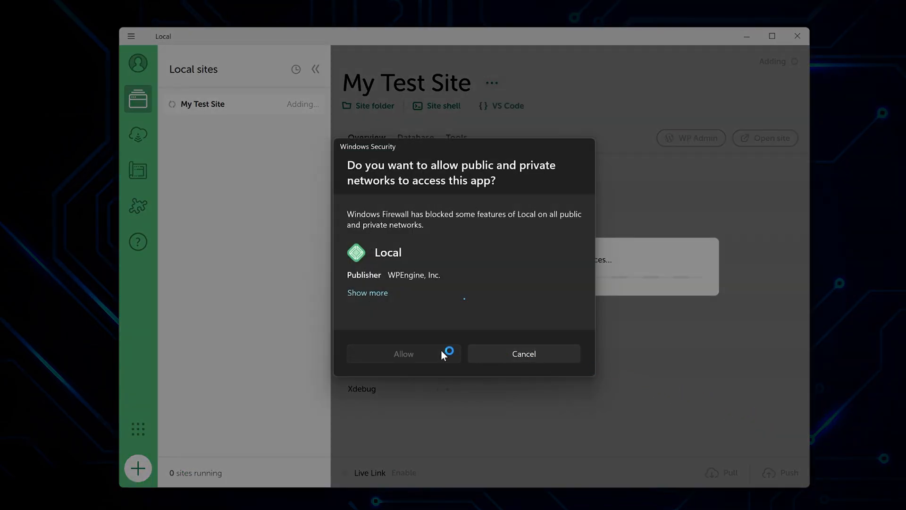
- Allow Local through the Windows Security firewall prompt
click(403, 353)
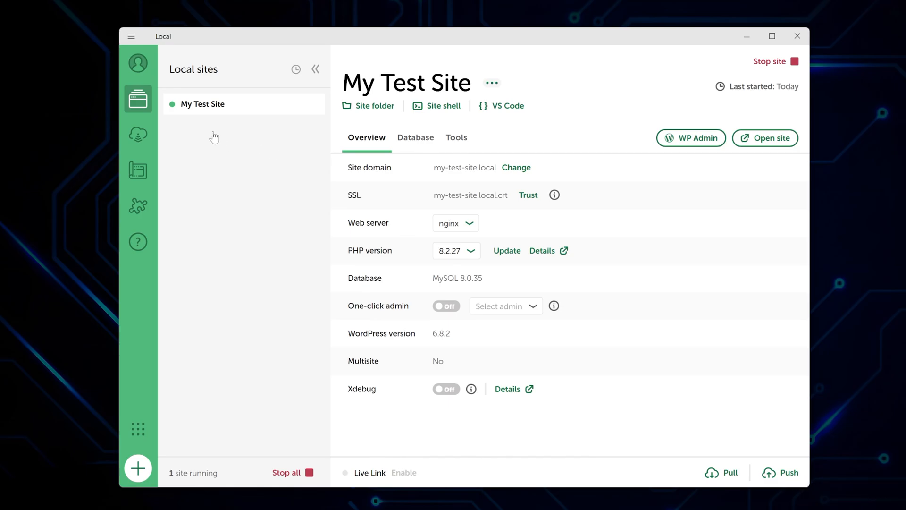
click(137, 134)
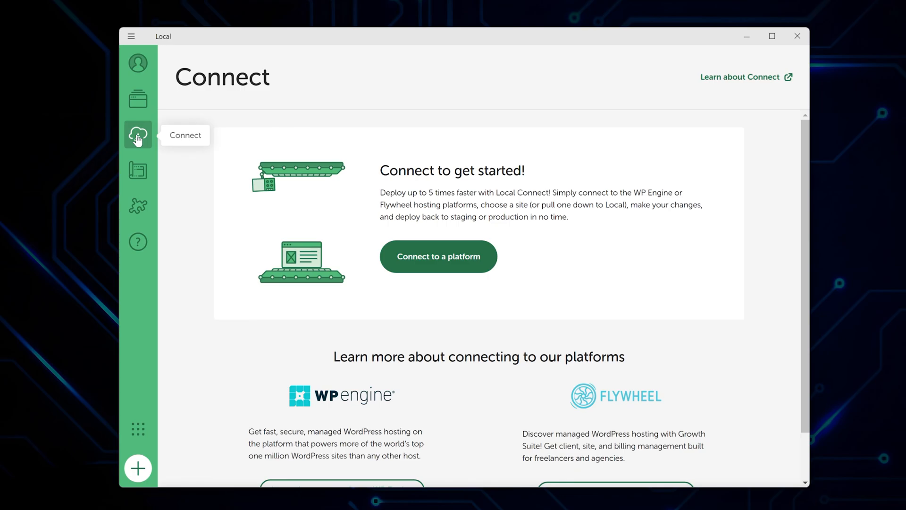
mouse_move(137, 171)
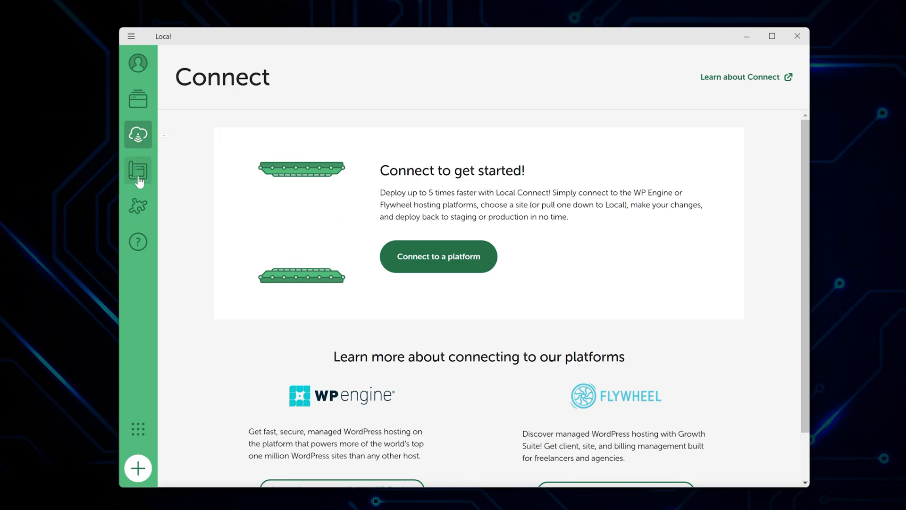
click(137, 170)
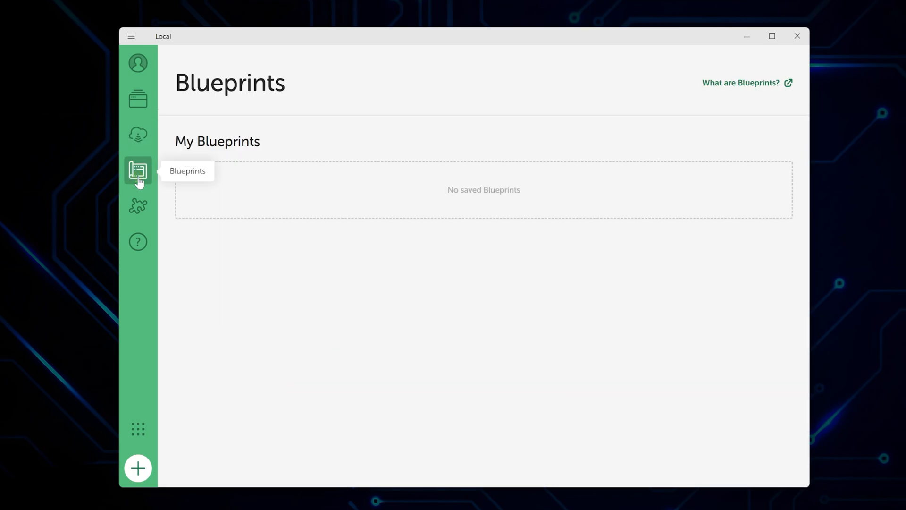
click(137, 206)
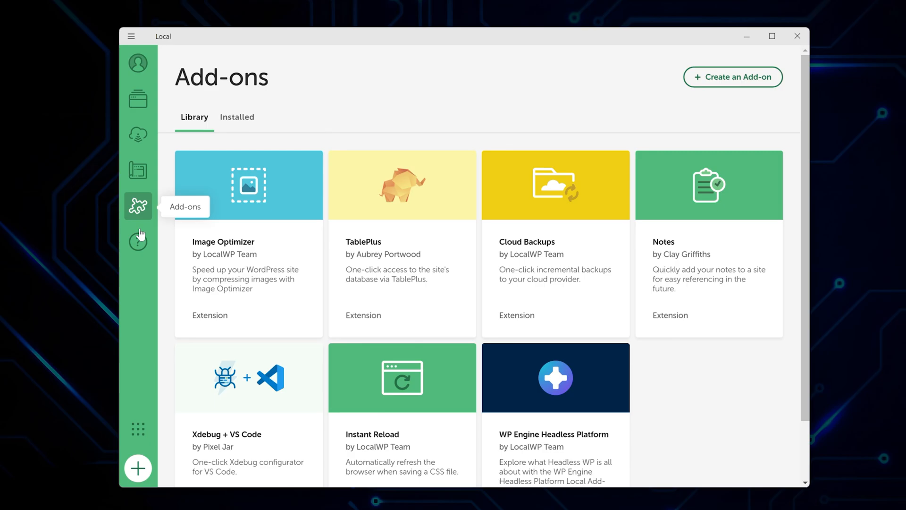
click(137, 242)
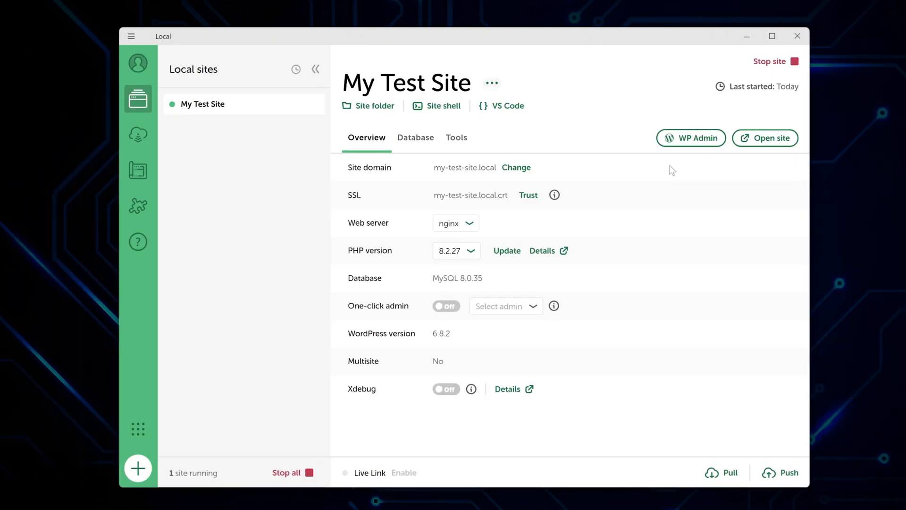
- Open WP Admin, log in as admin, and view the Installed Plugins page
click(691, 138)
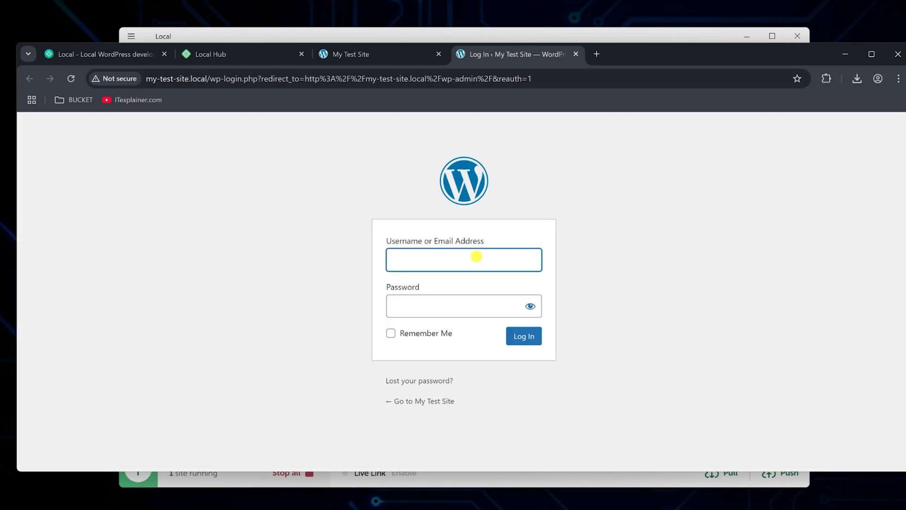
click(522, 336)
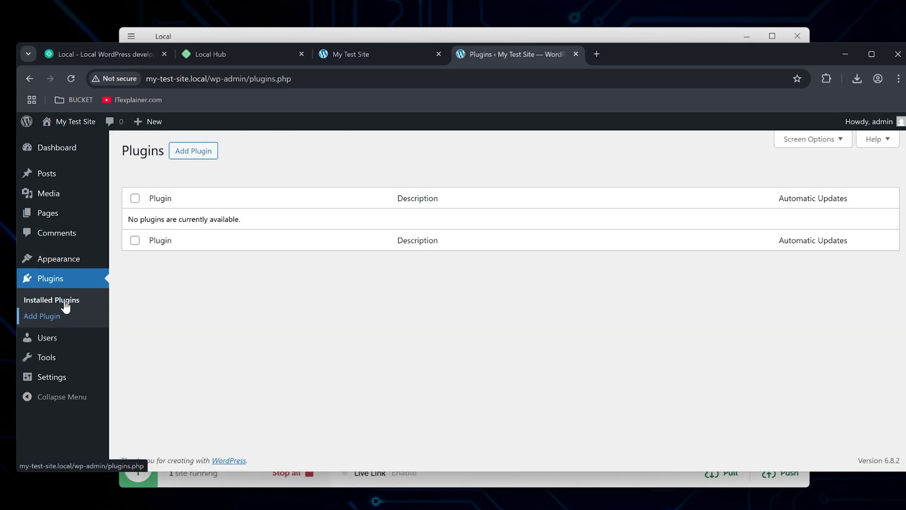
click(46, 173)
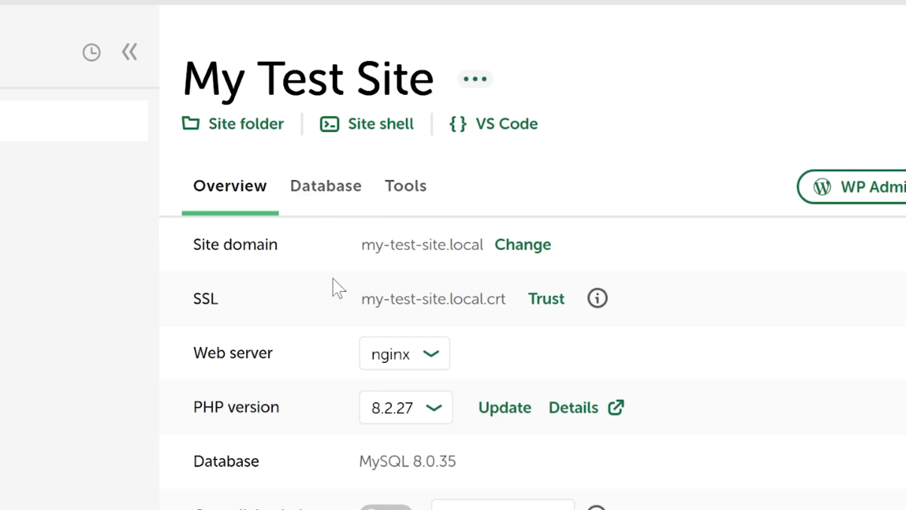
- Review My Test Site's Database tab, return to Overview, then stop and restart the site
click(410, 130)
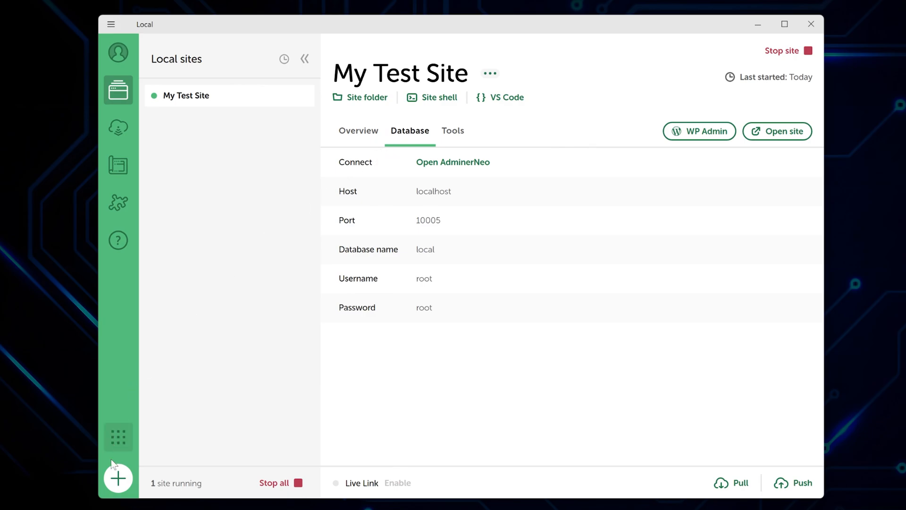
click(118, 477)
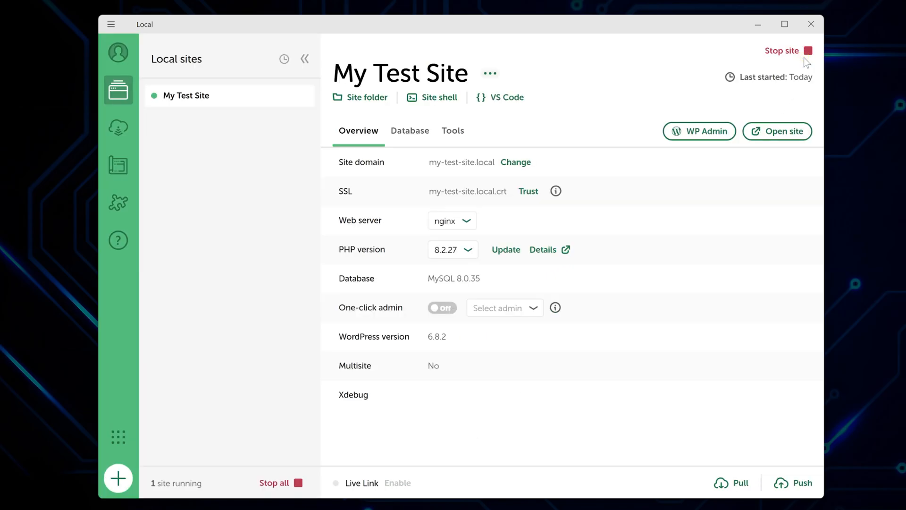
click(779, 51)
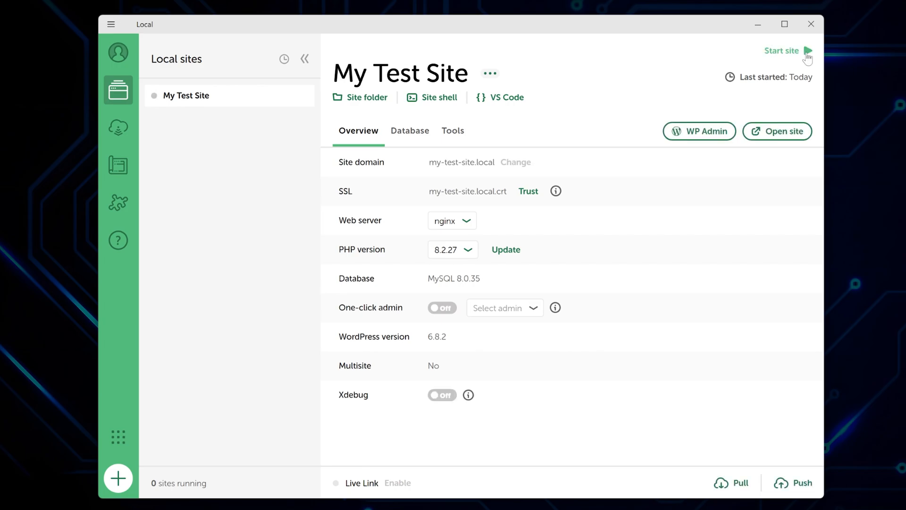
click(782, 51)
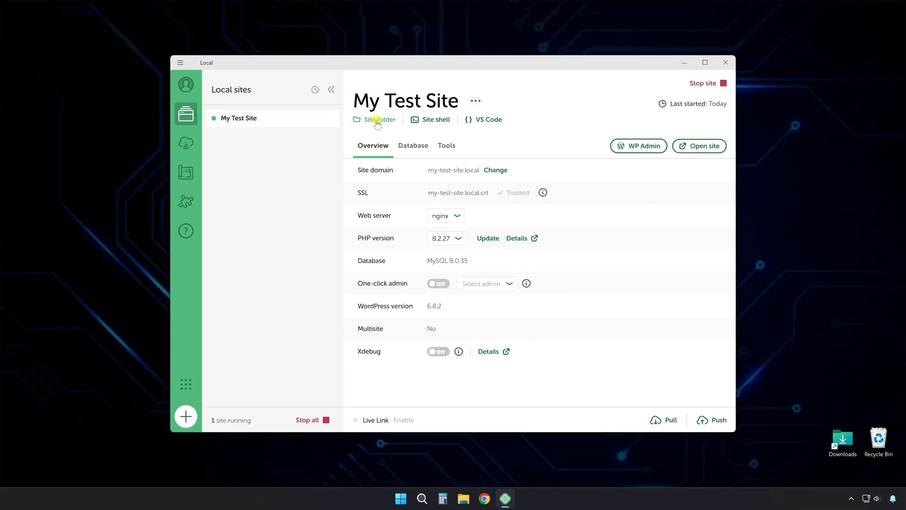
click(379, 119)
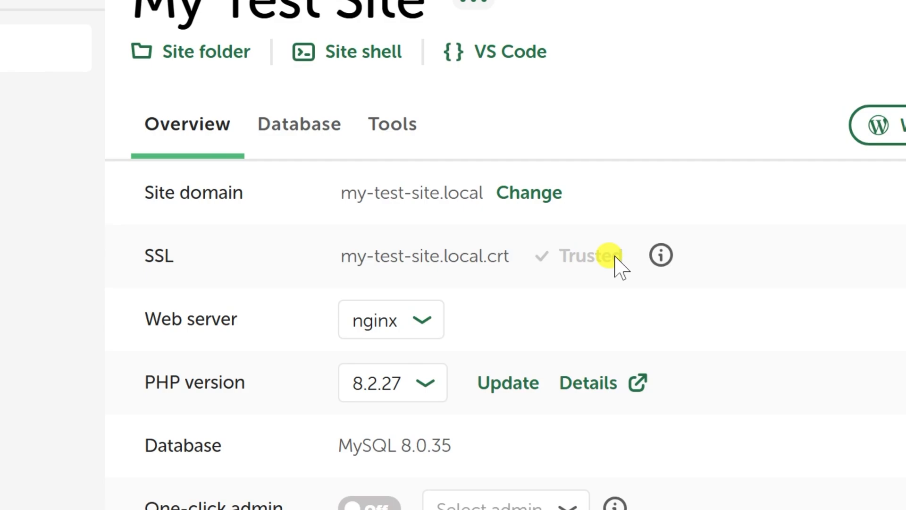
mouse_move(627, 266)
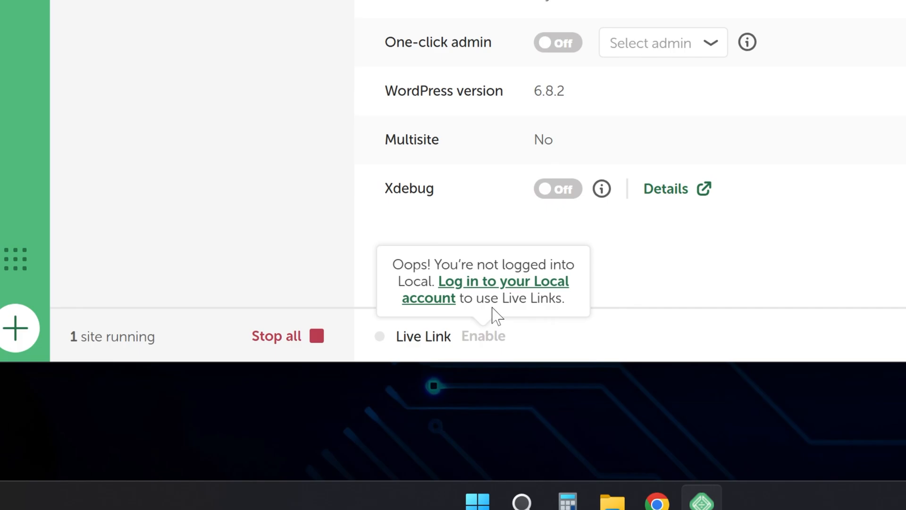
mouse_move(624, 295)
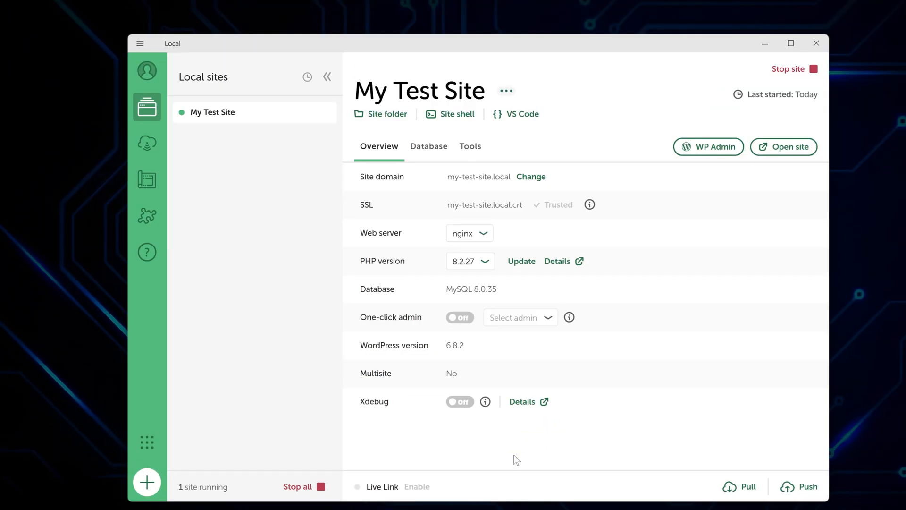
mouse_move(165, 478)
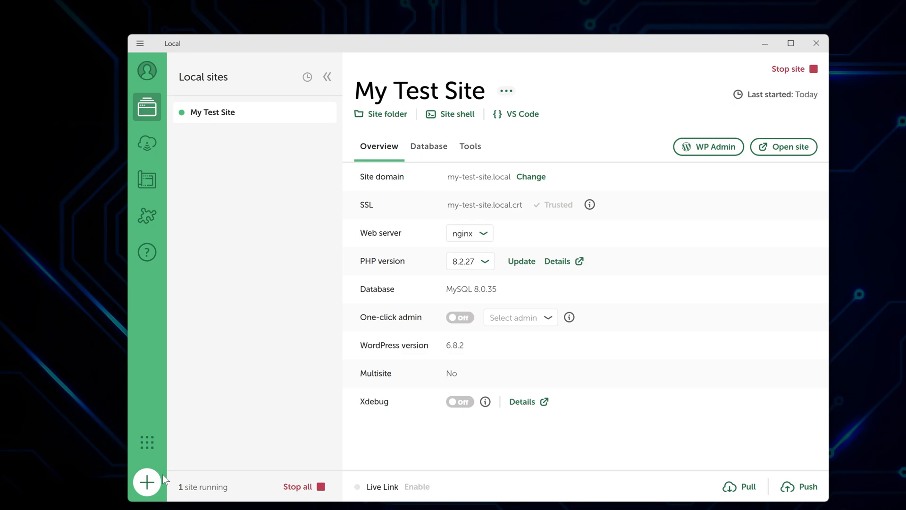
- Add a new site named 'My 2nd' and approve the system permission prompt
click(147, 482)
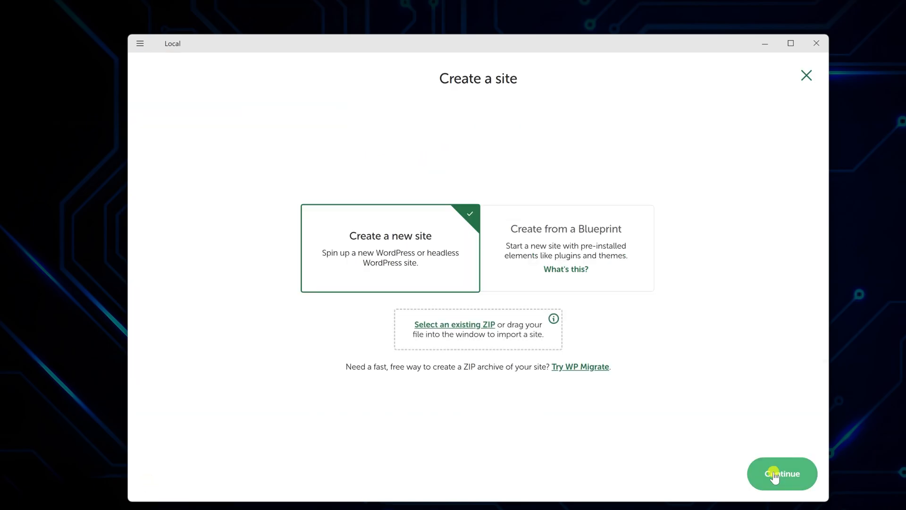
click(781, 473)
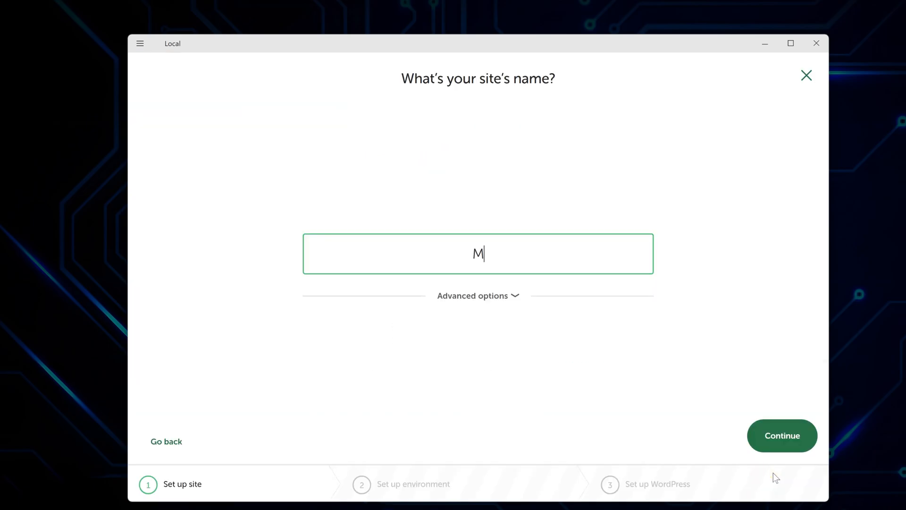
text(y 2nd)
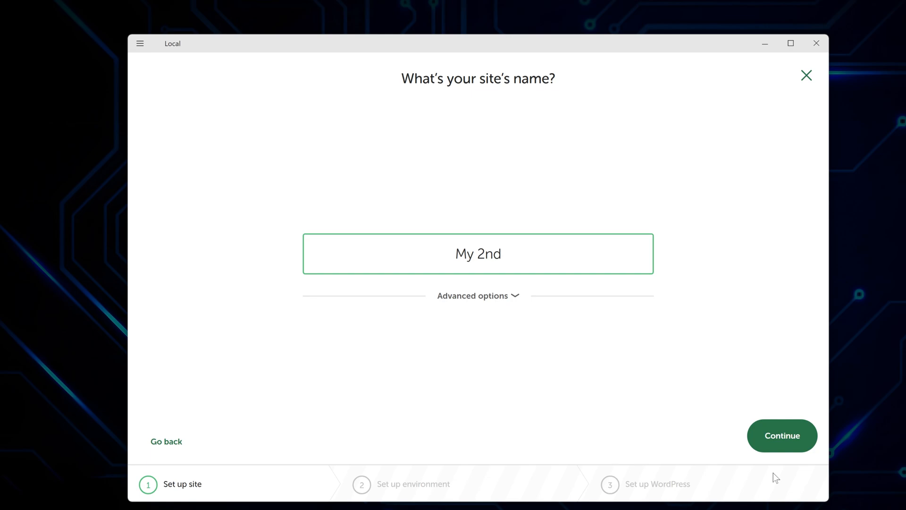
click(781, 435)
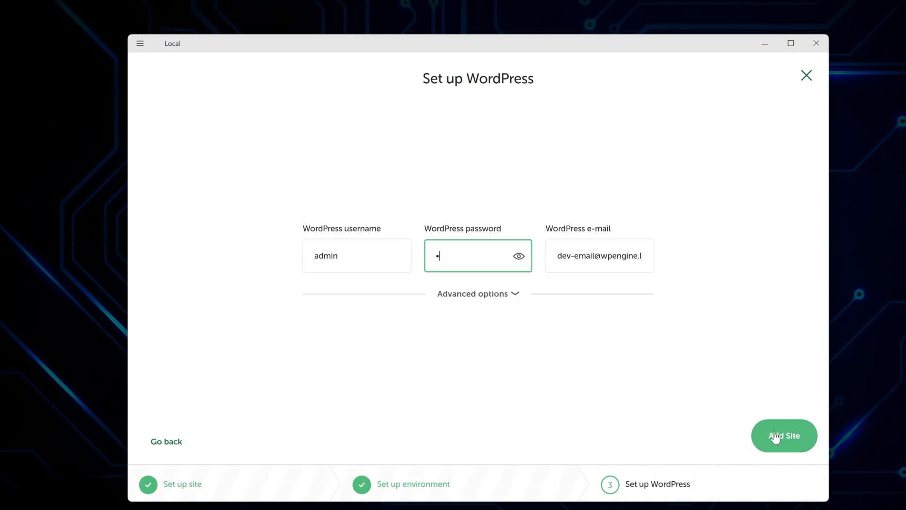
click(784, 435)
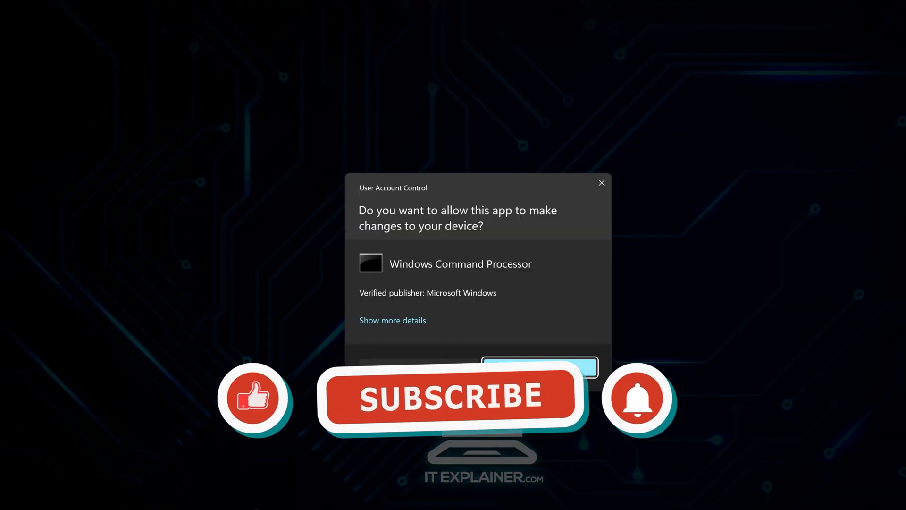
click(539, 368)
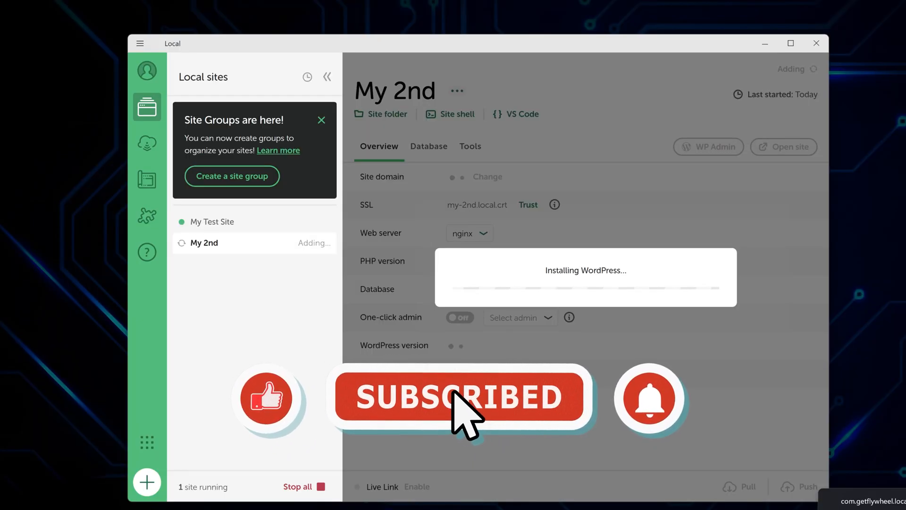